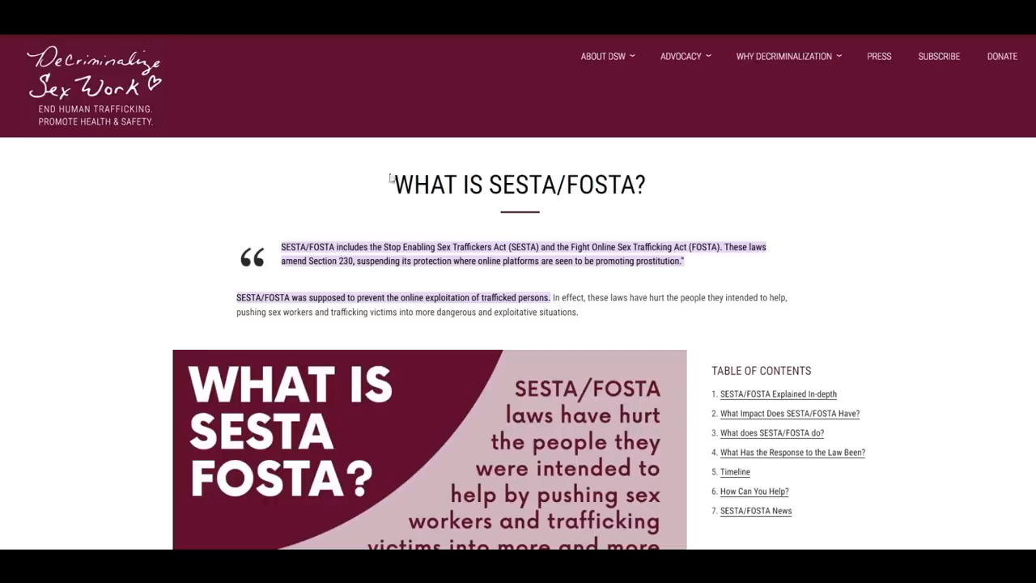
- Highlight 'WHAT IS SESTA' in the heading, clear it, and scroll to the infographic
left_click_drag(391, 185, 557, 184)
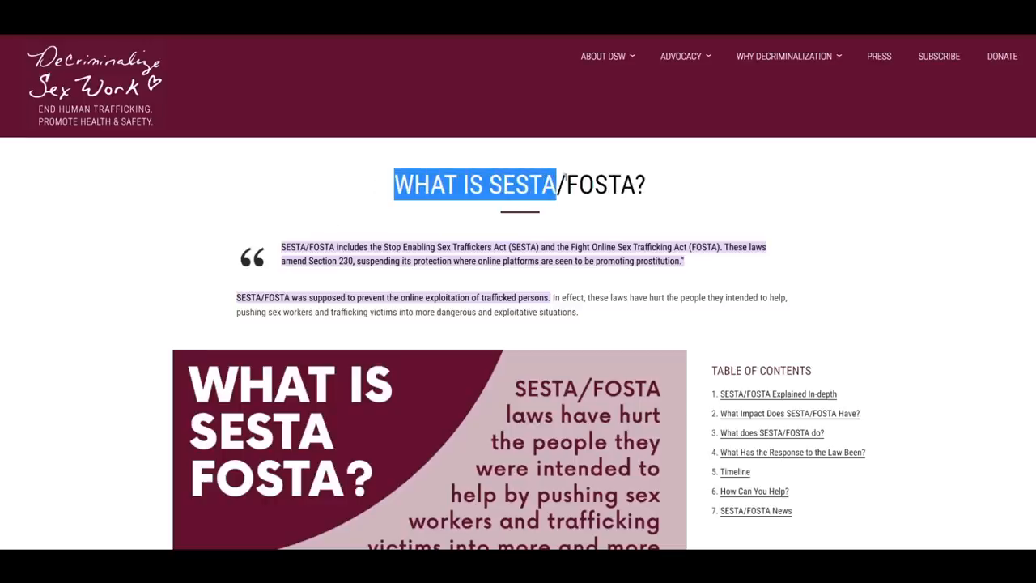
left_click(282, 246)
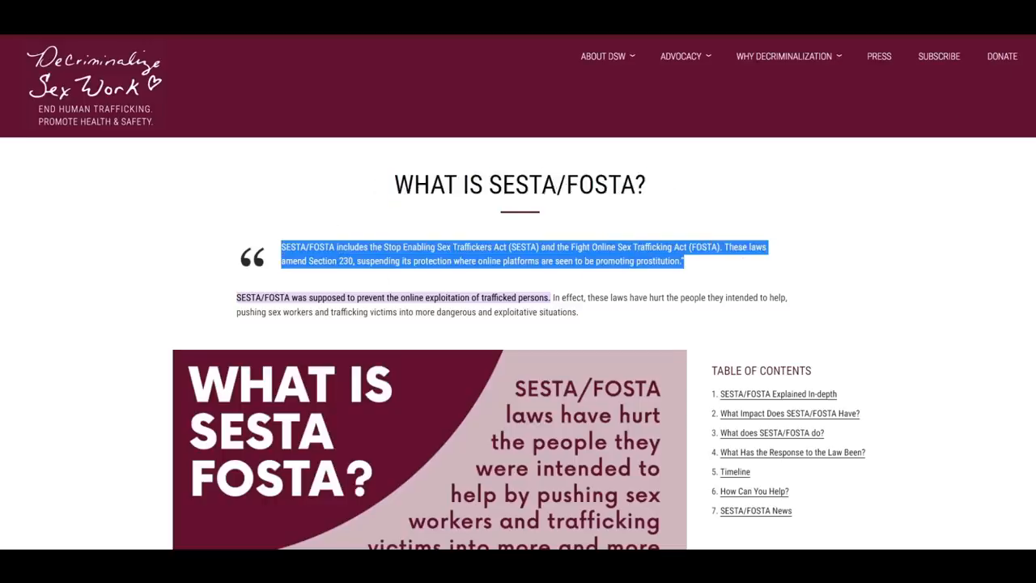
scroll("down", 3)
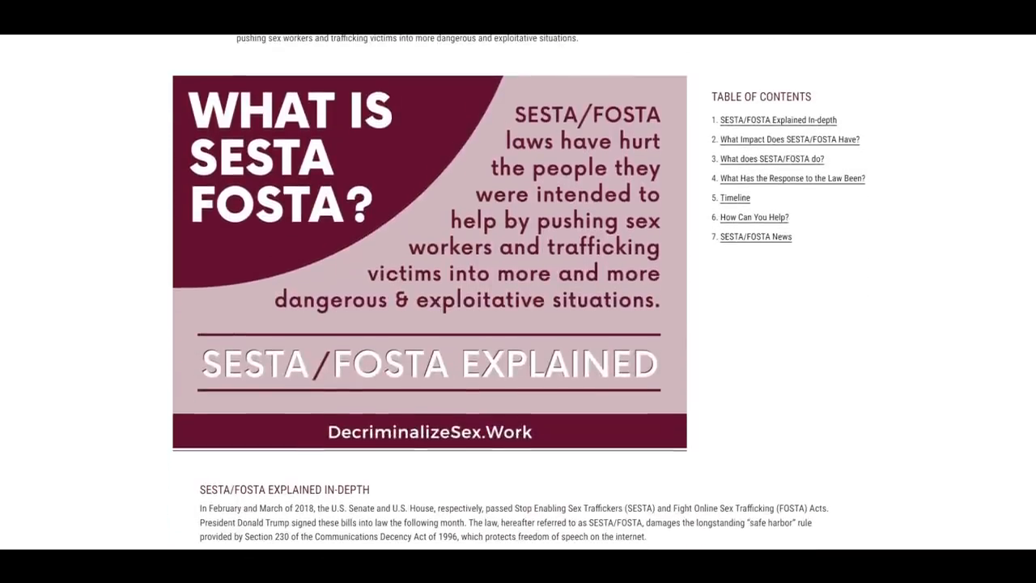
- Scroll through the impact section down to the 'What Does SESTA/FOSTA Do?' graphic
scroll("down", 3)
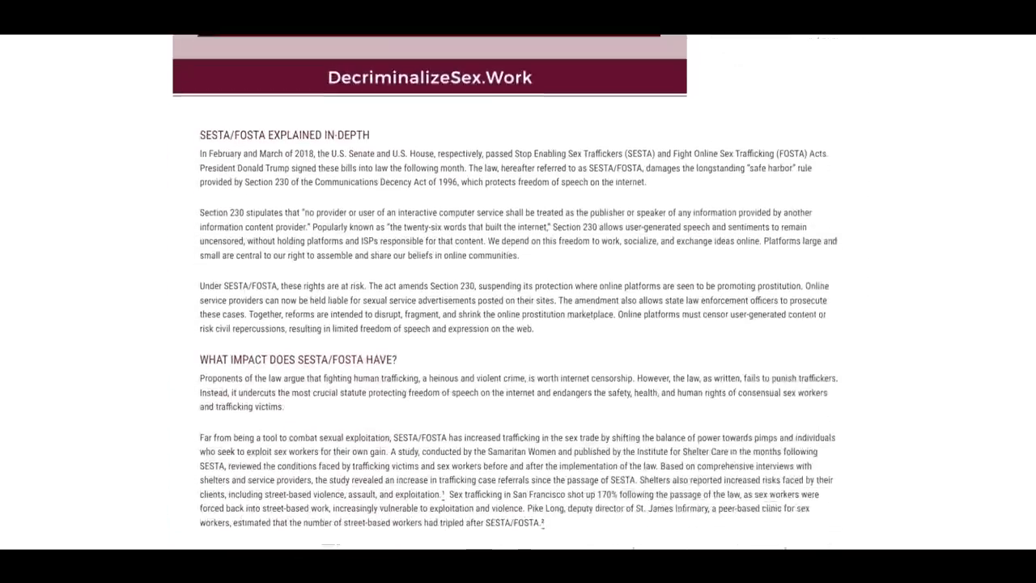
scroll("down", 3)
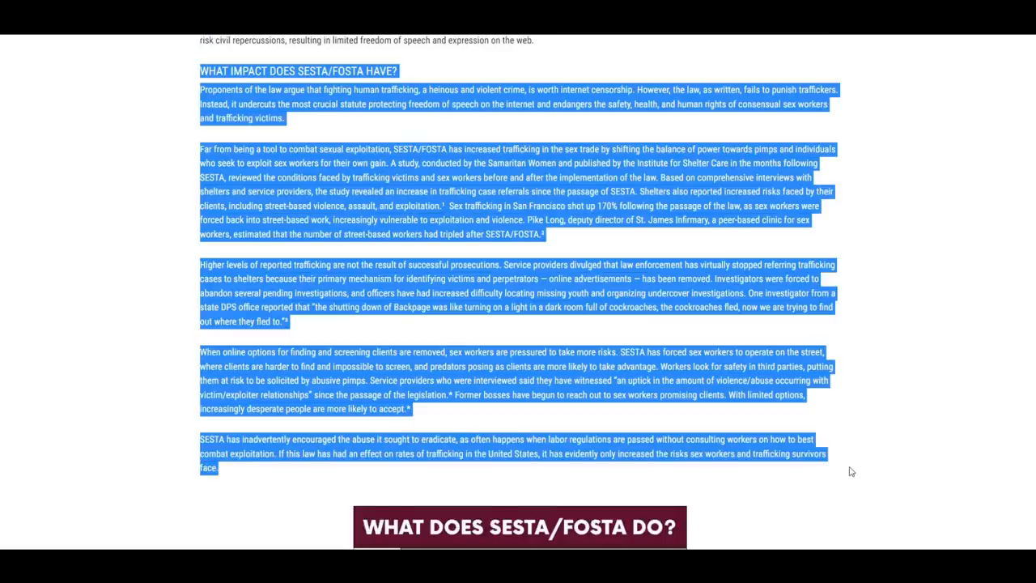
scroll("down", 3)
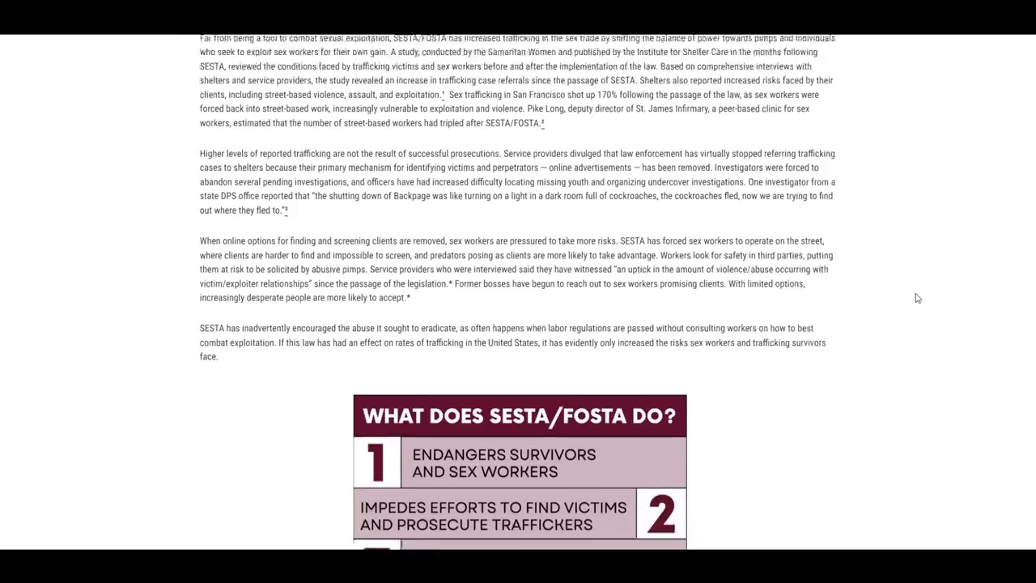
scroll("down", 3)
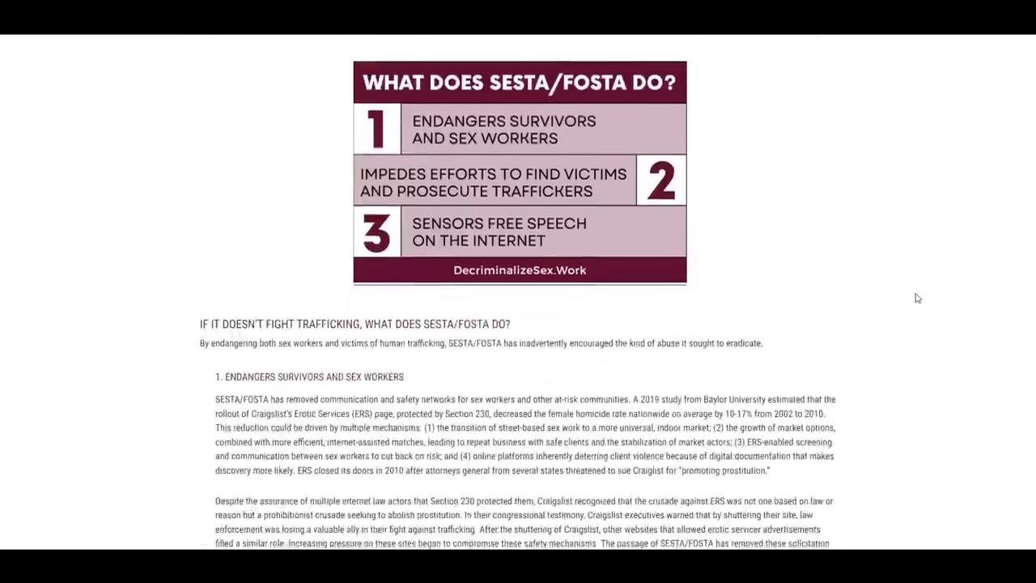